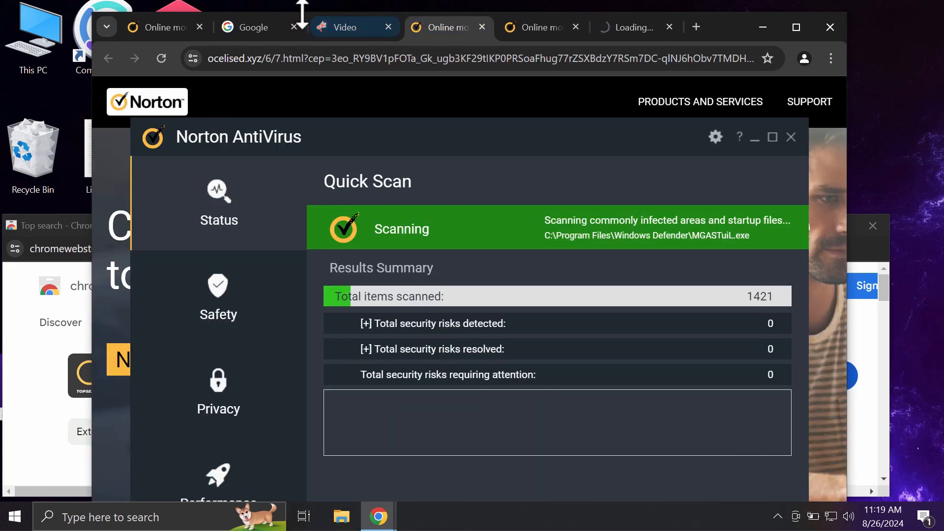
Let the fake Norton scan page and pop-up tabs load until a notification prompt appears
left_click(345, 27)
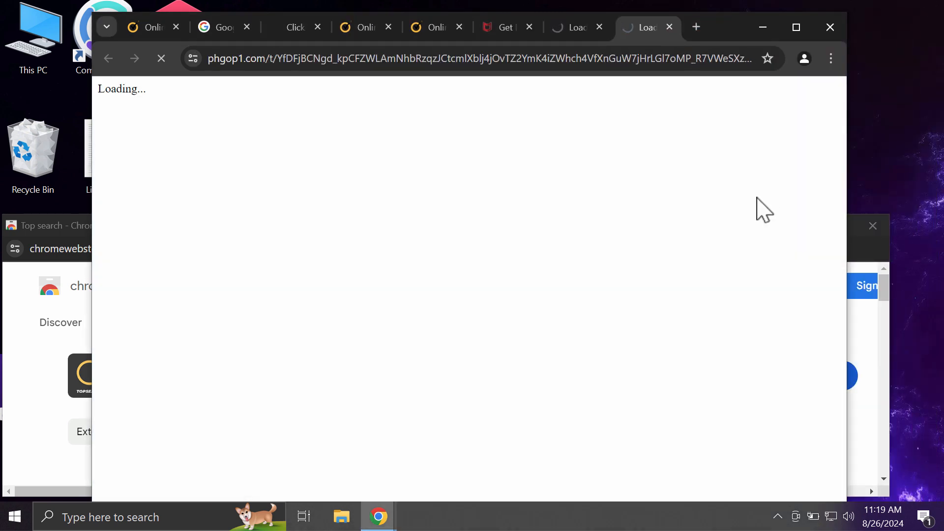
mouse_move(830, 58)
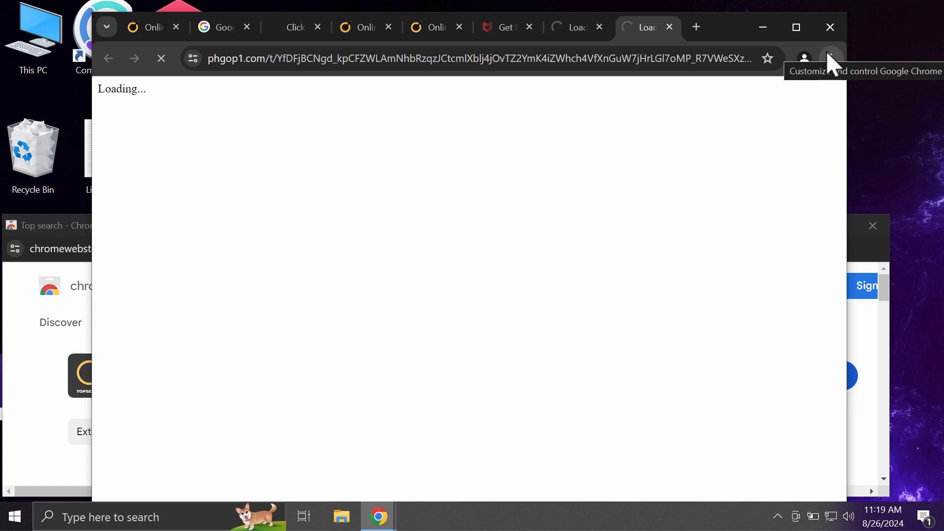
left_click(829, 58)
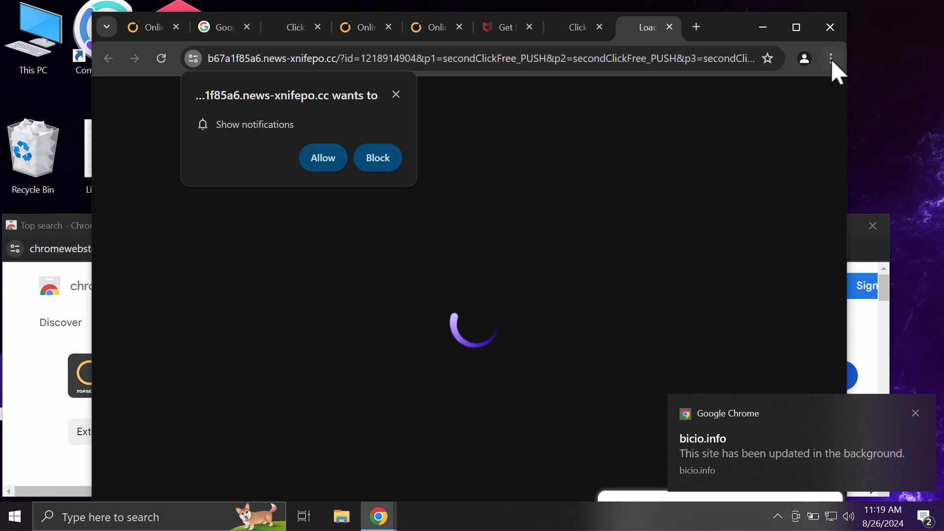
Go to Chrome's Settings page from the three-dot menu
left_click(831, 58)
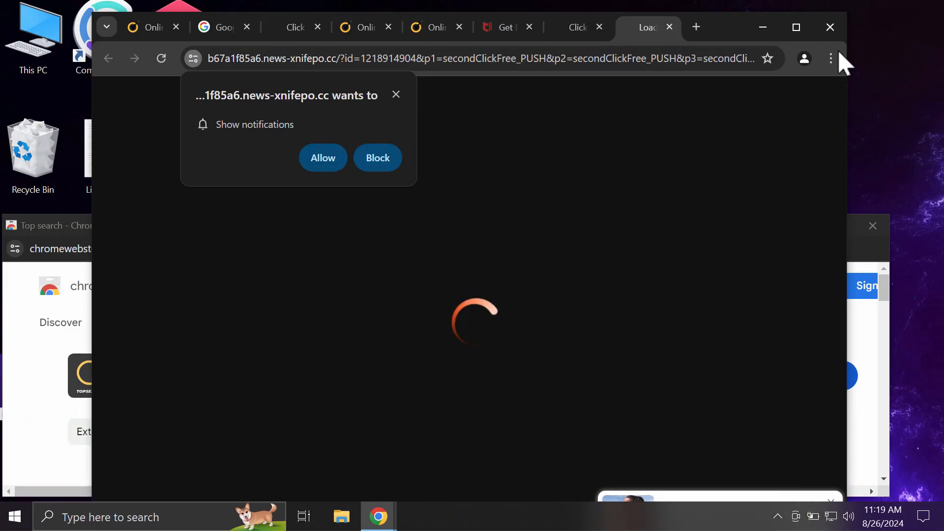
left_click(830, 59)
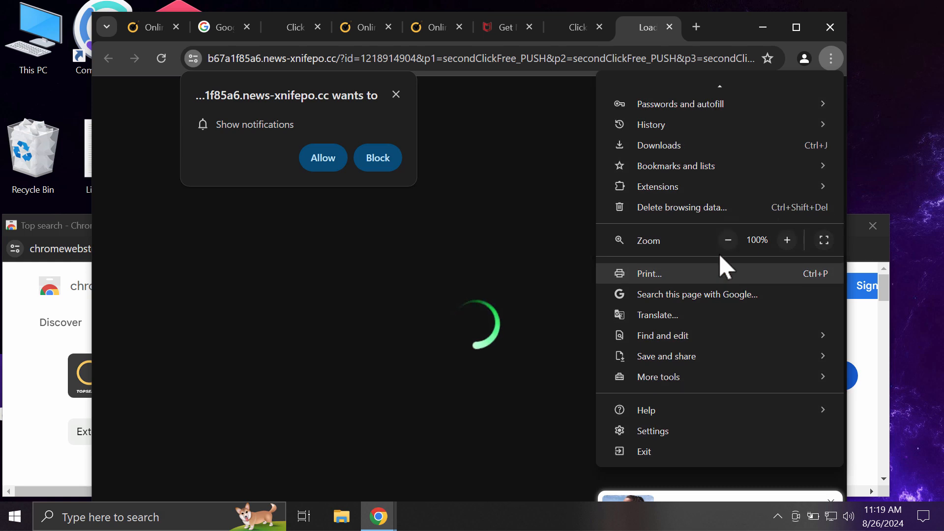
left_click(652, 431)
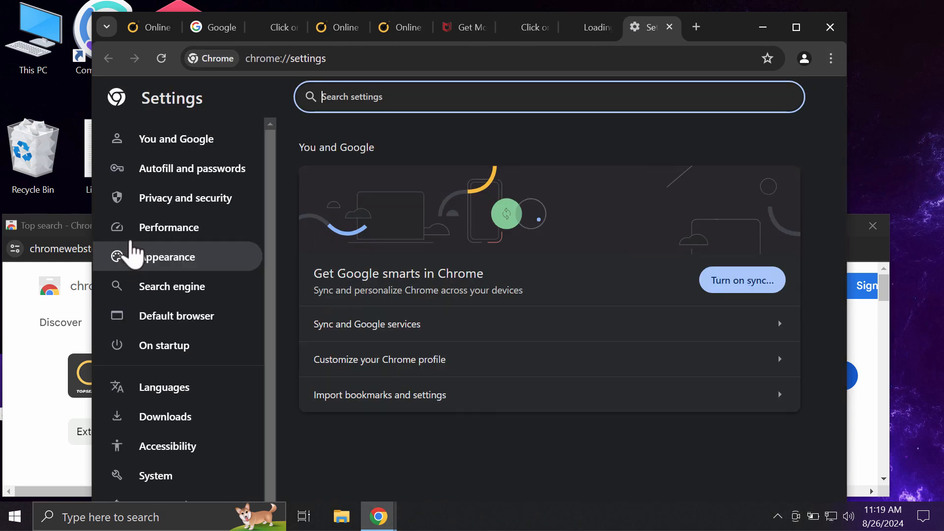
Show the Privacy and security section and scroll toward Site settings
left_click(185, 197)
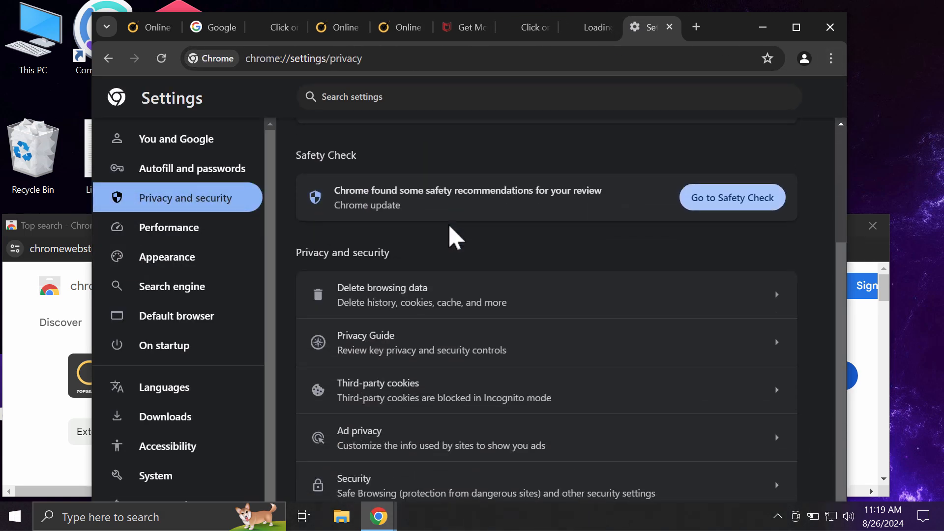
mouse_move(461, 367)
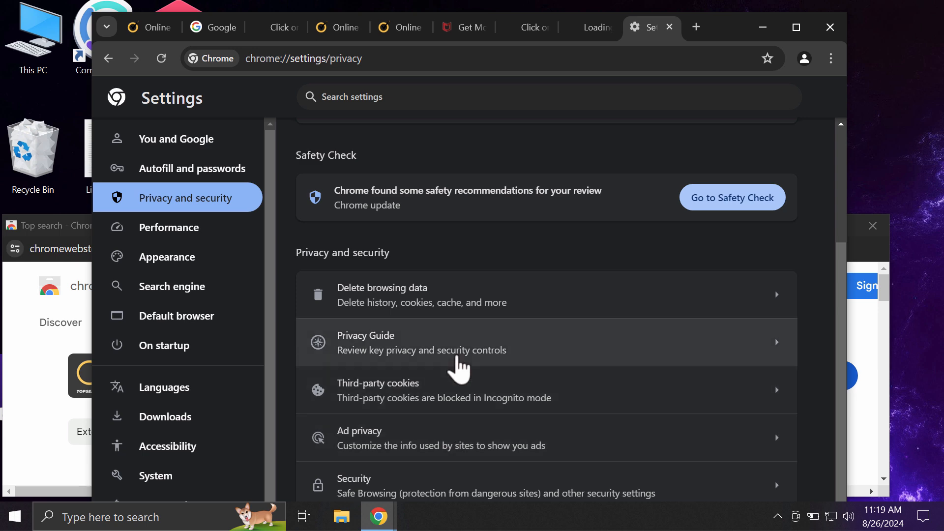
mouse_move(845, 193)
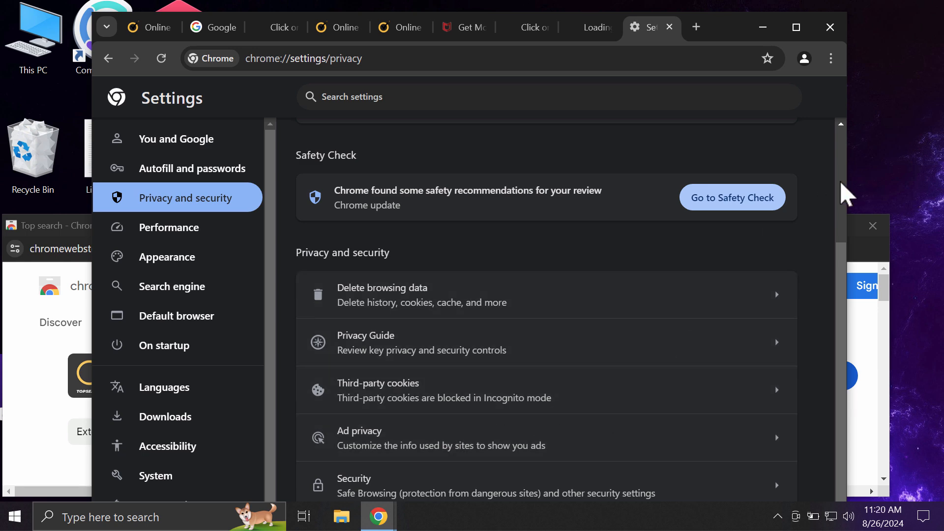
scroll("up", 3)
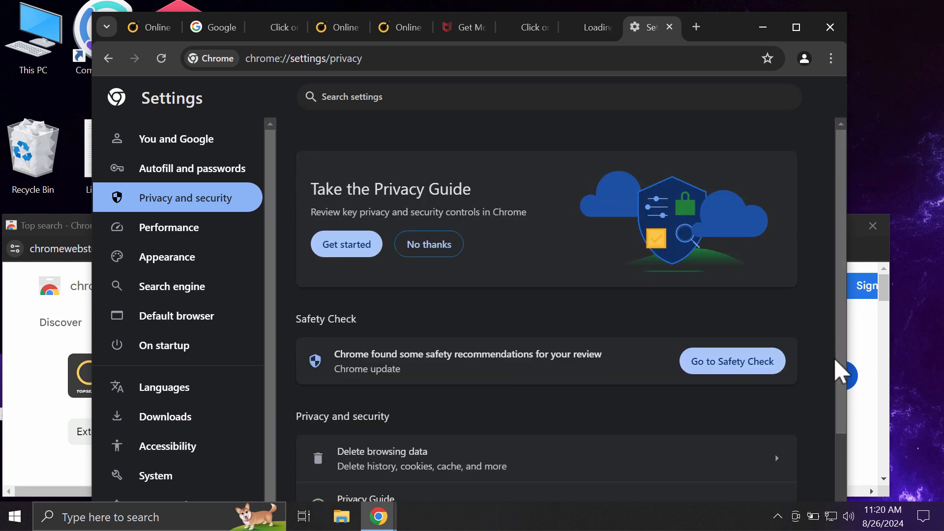
scroll("down", 3)
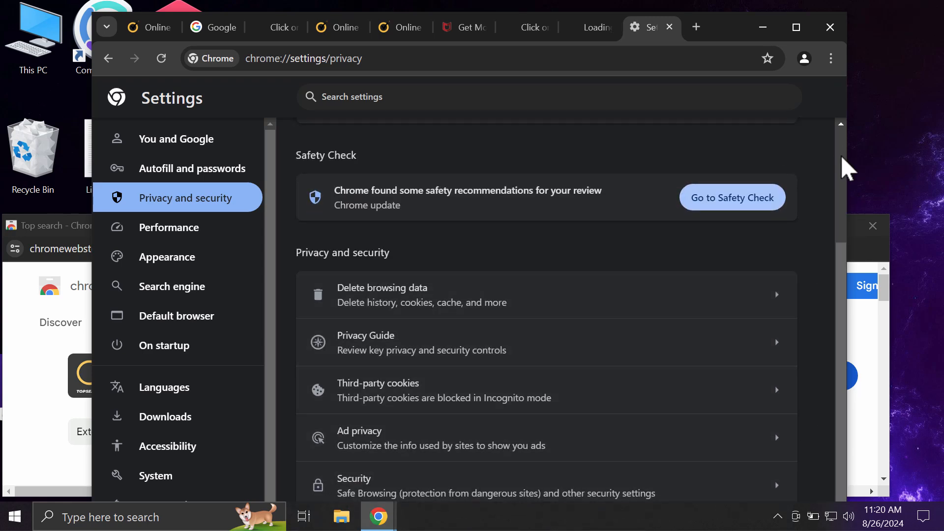
mouse_move(560, 397)
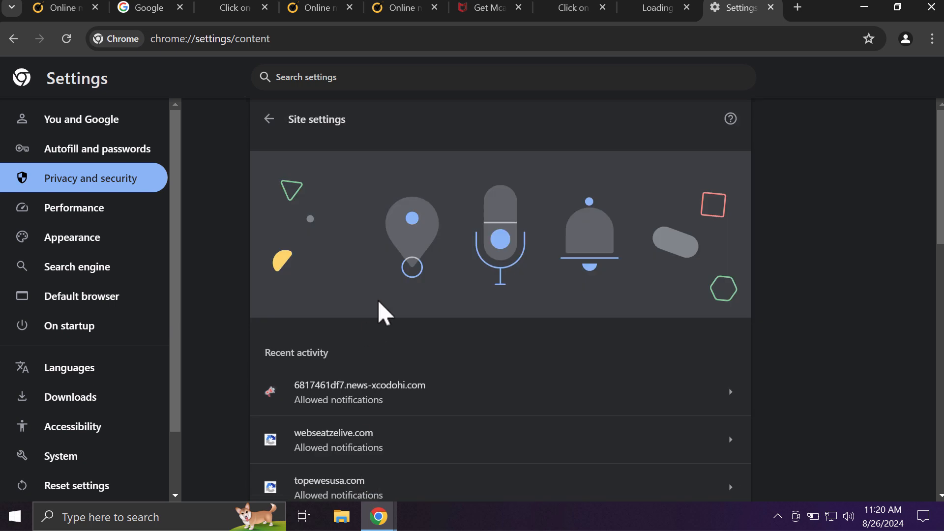
Scroll down to the Permissions area to reach Notifications
scroll("down", 3)
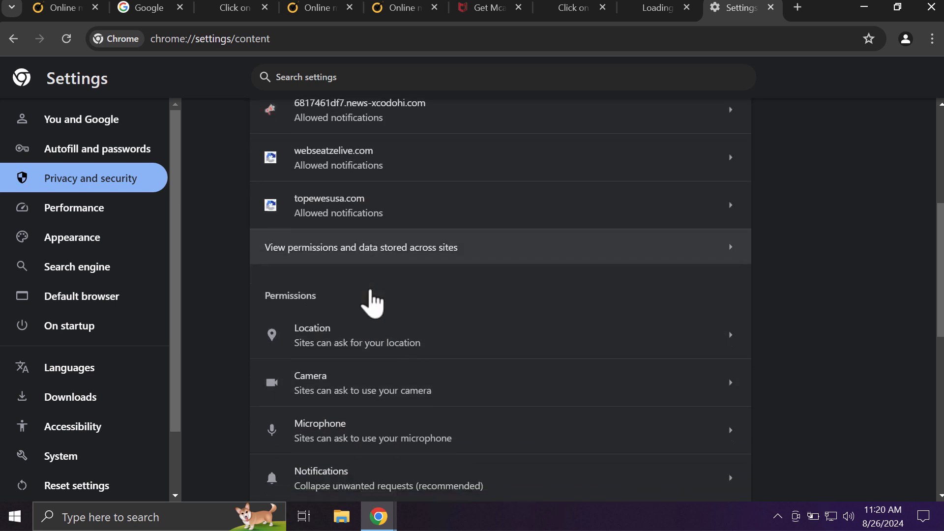
scroll("down", 3)
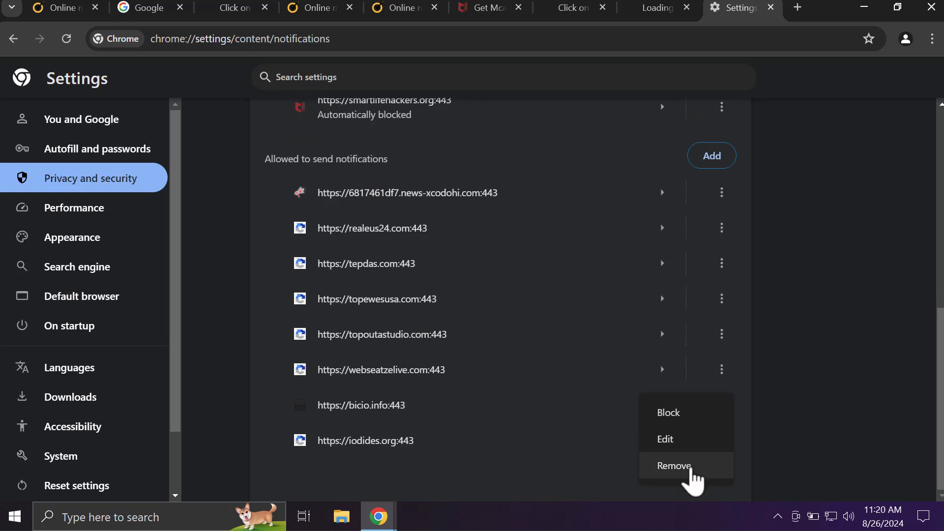
Remove bicio.info from the sites allowed to send notifications
left_click(672, 466)
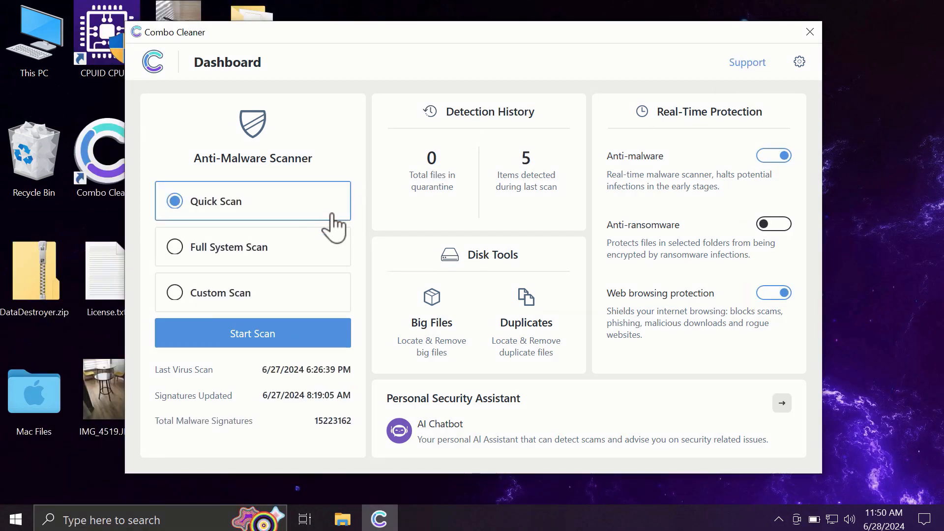
mouse_move(261, 247)
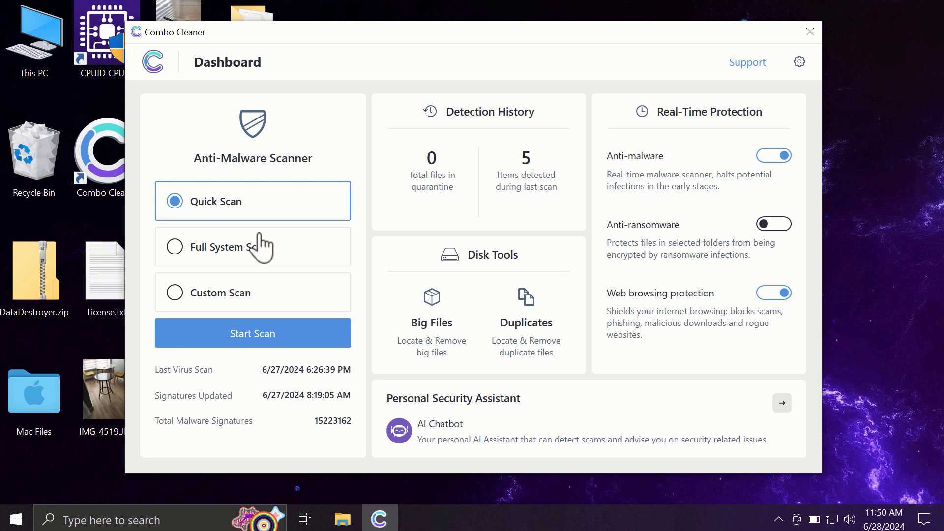
mouse_move(239, 235)
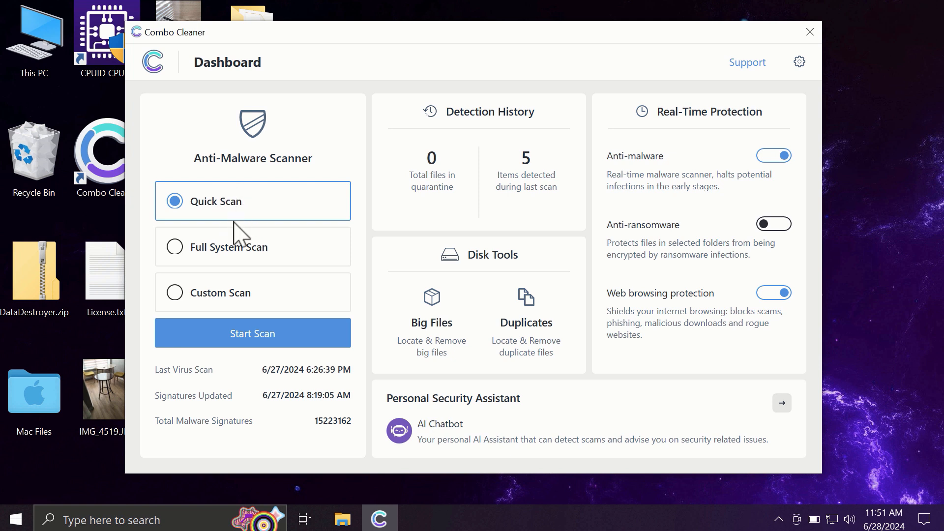
mouse_move(323, 181)
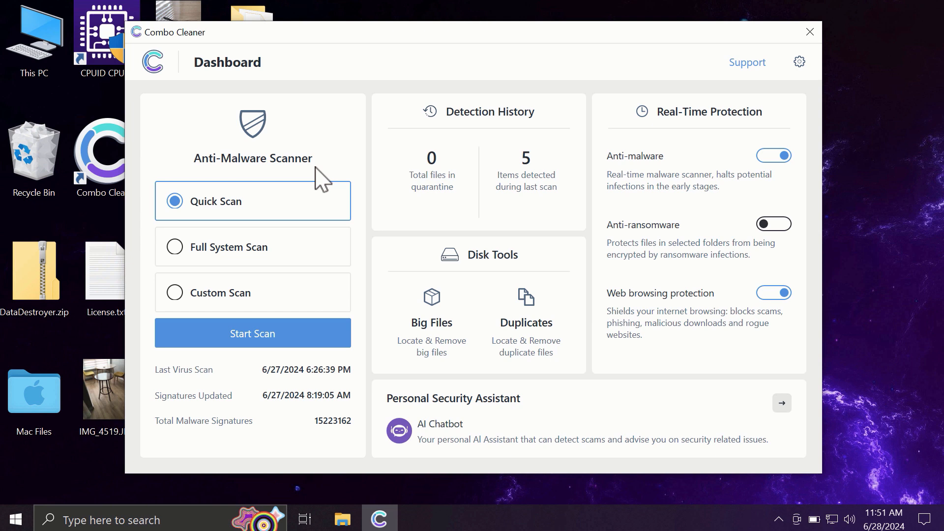
mouse_move(263, 296)
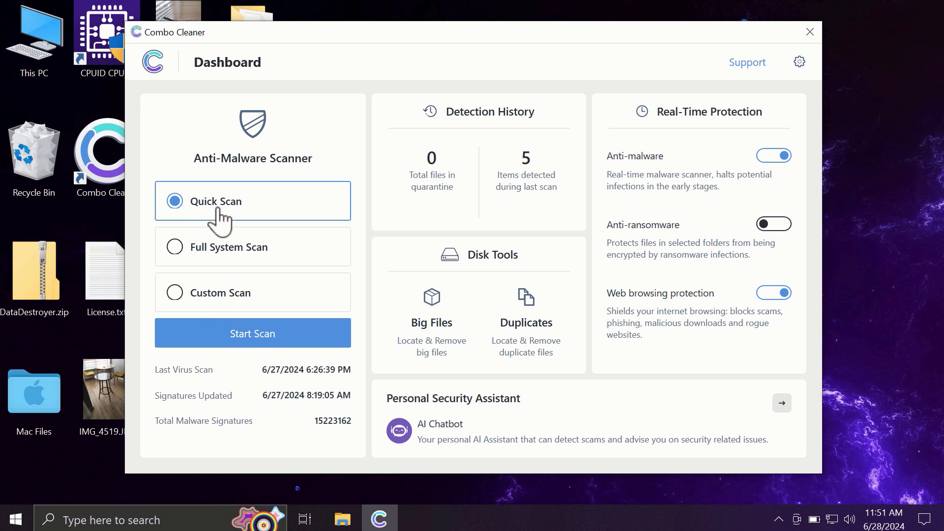
mouse_move(241, 342)
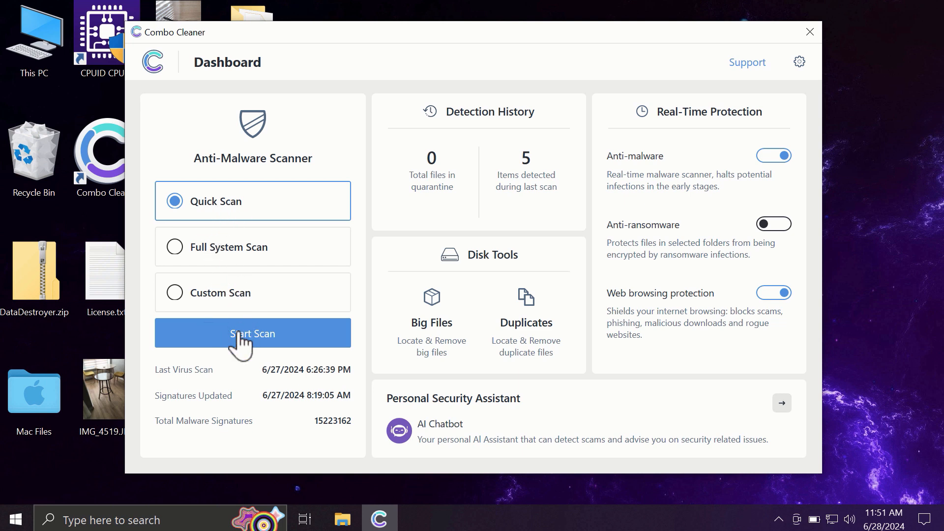
Start the Anti-Malware quick scan of commonly infected areas
left_click(252, 332)
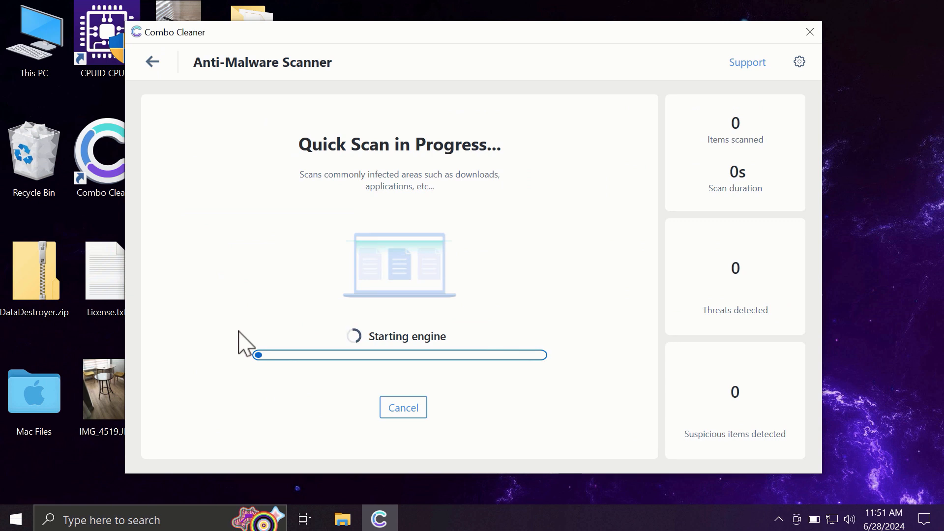
mouse_move(242, 270)
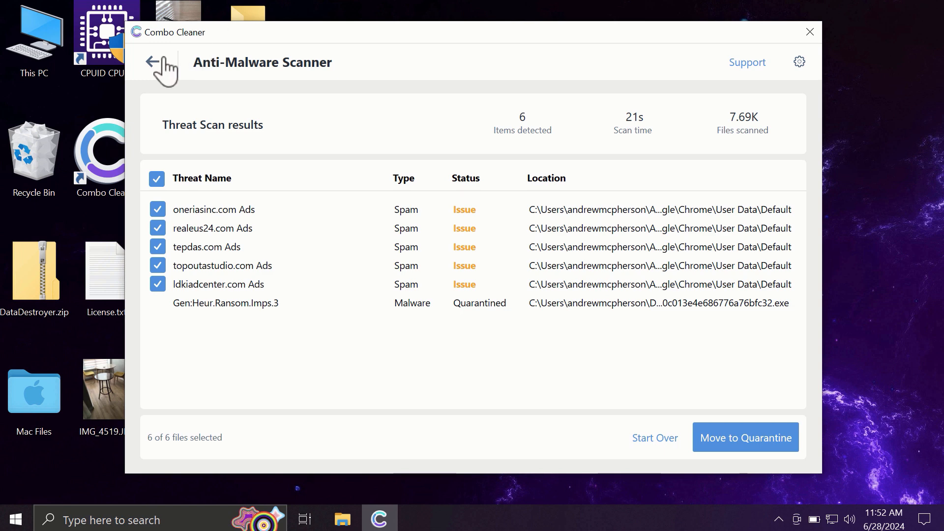
Return to the dashboard after the scan lists six detected threats
left_click(161, 66)
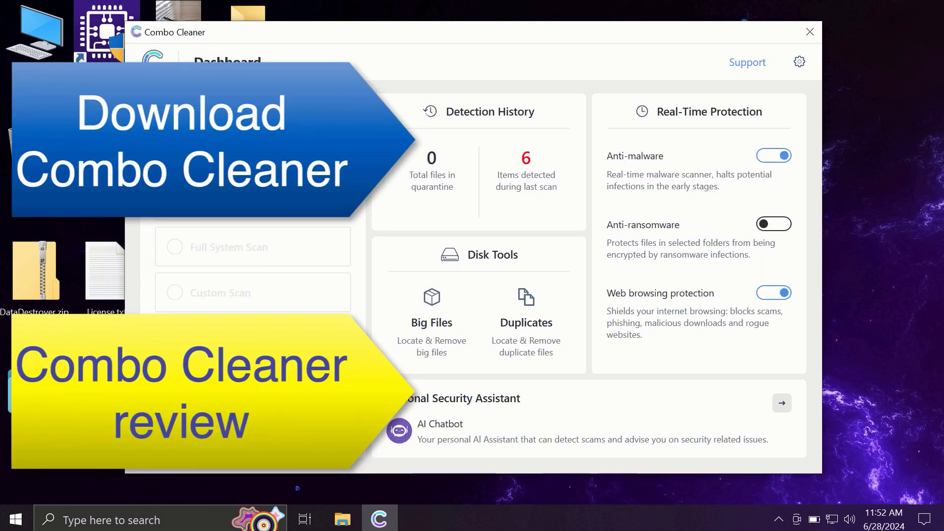